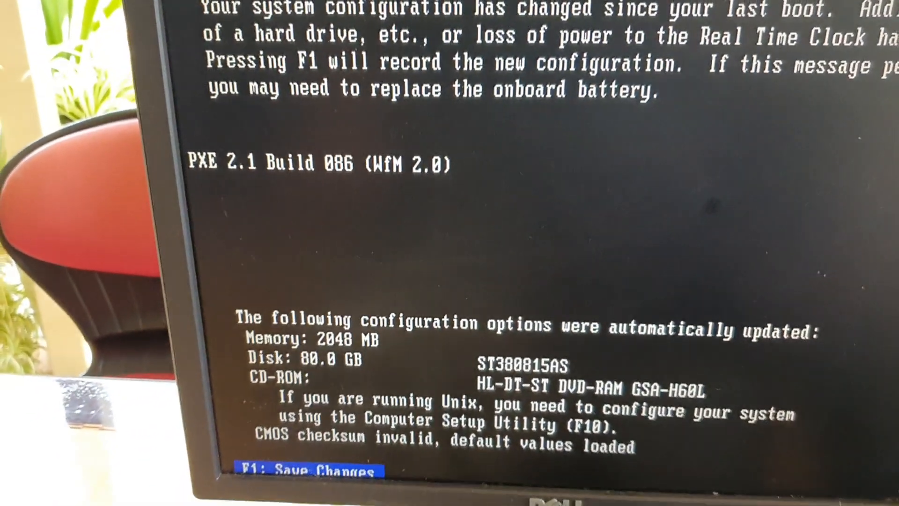
Enter Computer Setup from the POST warning screen and choose English as the language.
{"action": "key", "text": "F1"}
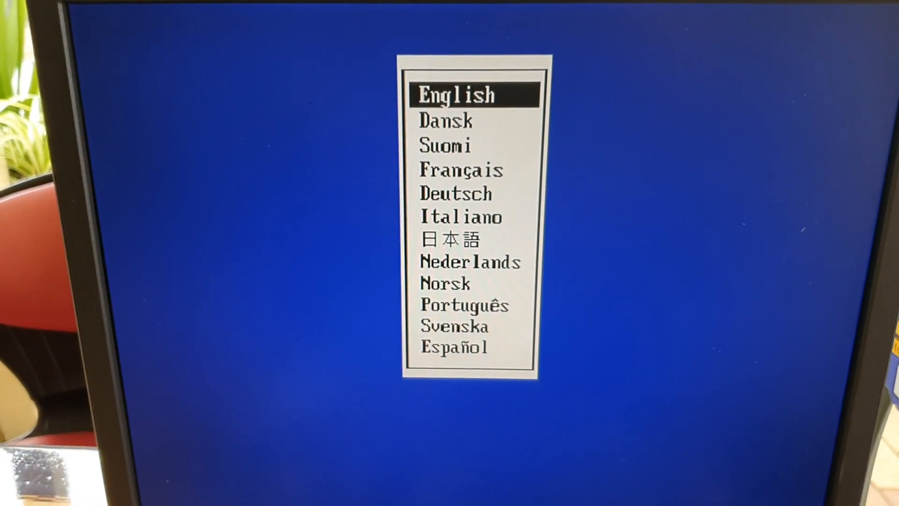
{"action": "key", "text": "Return"}
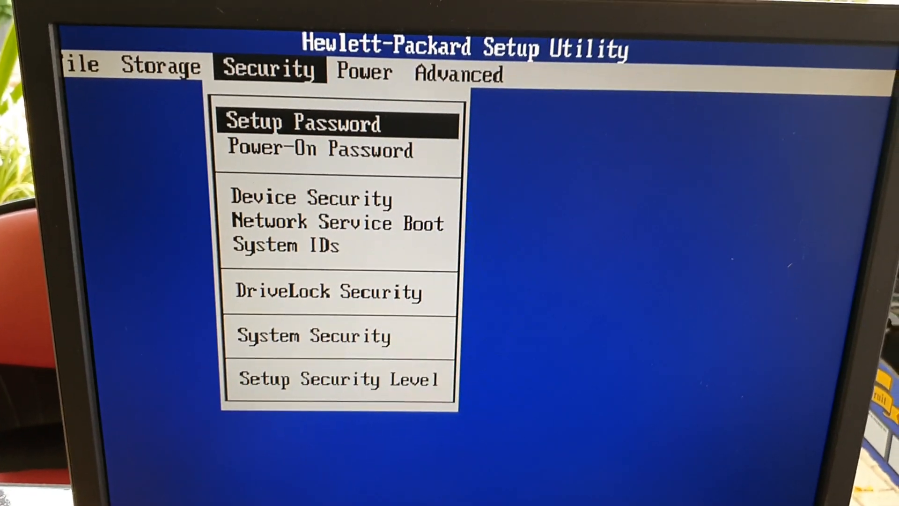
{"action": "key", "text": "enter"}
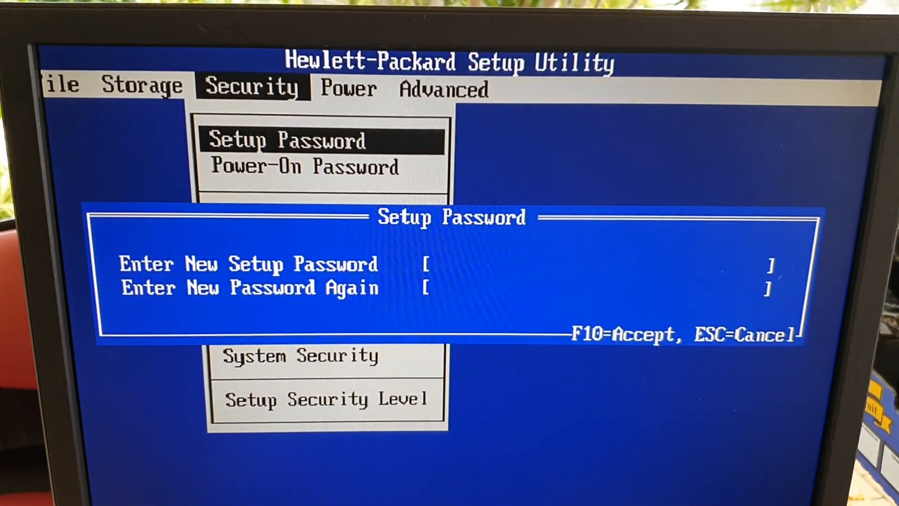
{"action": "key", "text": "Escape"}
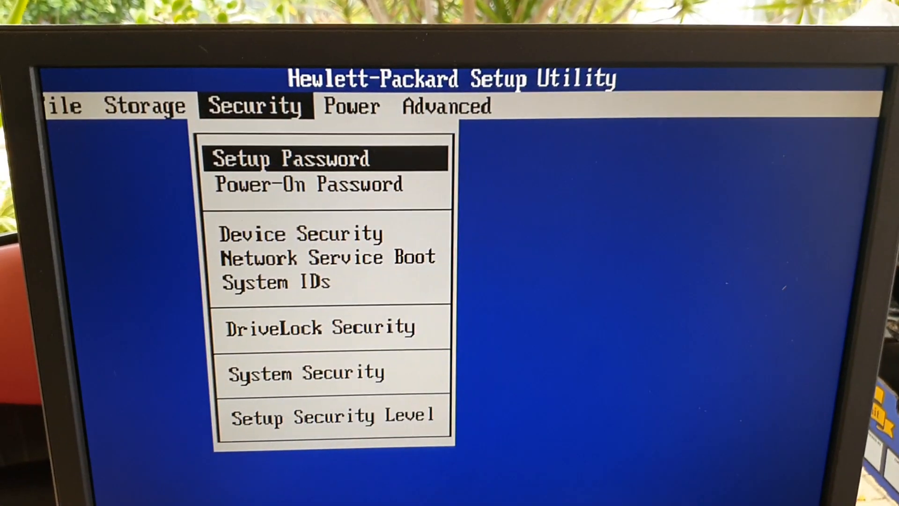